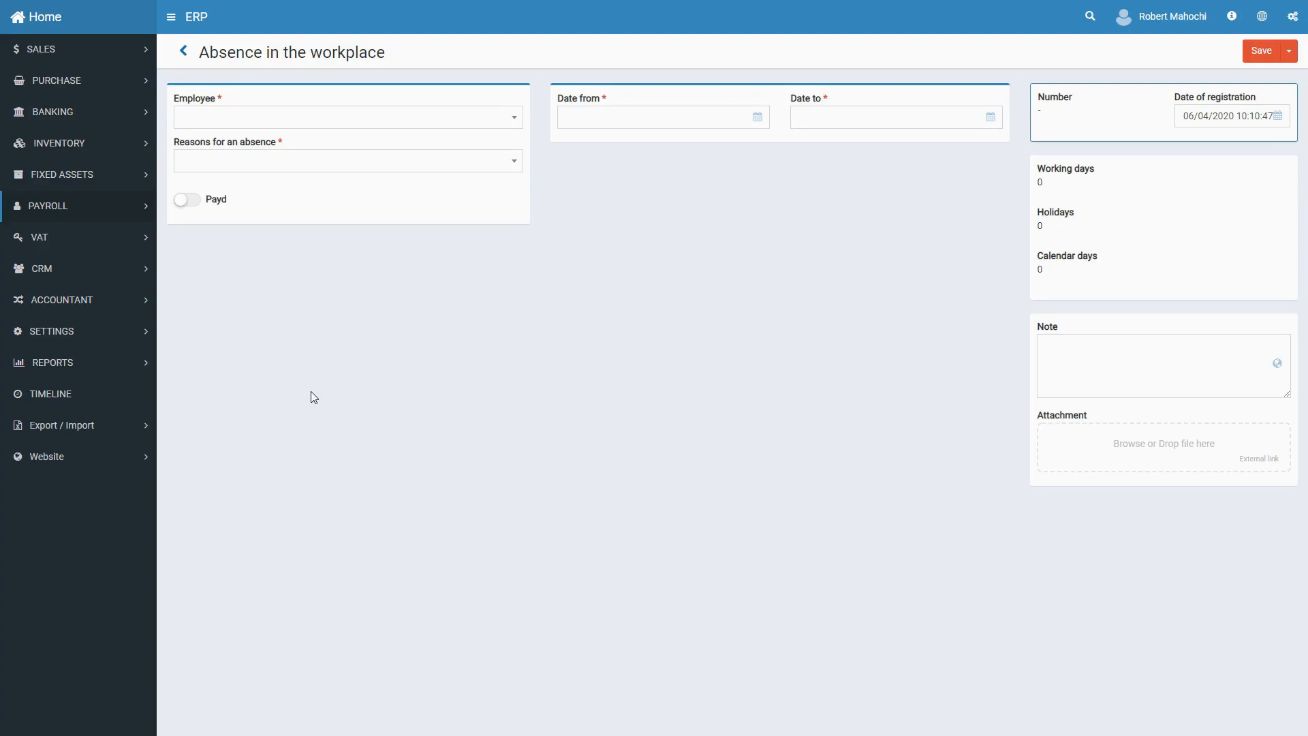
mouse_move(346, 122)
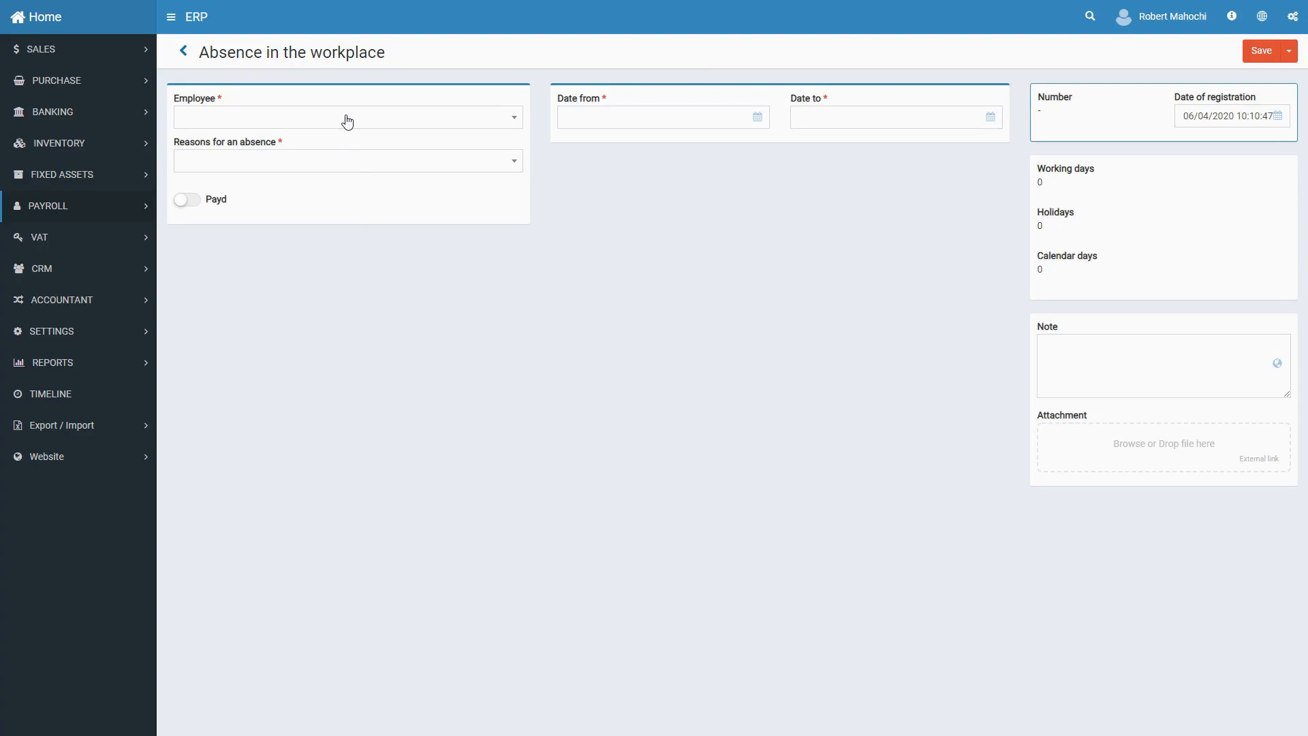
Step: Choose the employee from the Employee dropdown on the new absence record
left_click(347, 116)
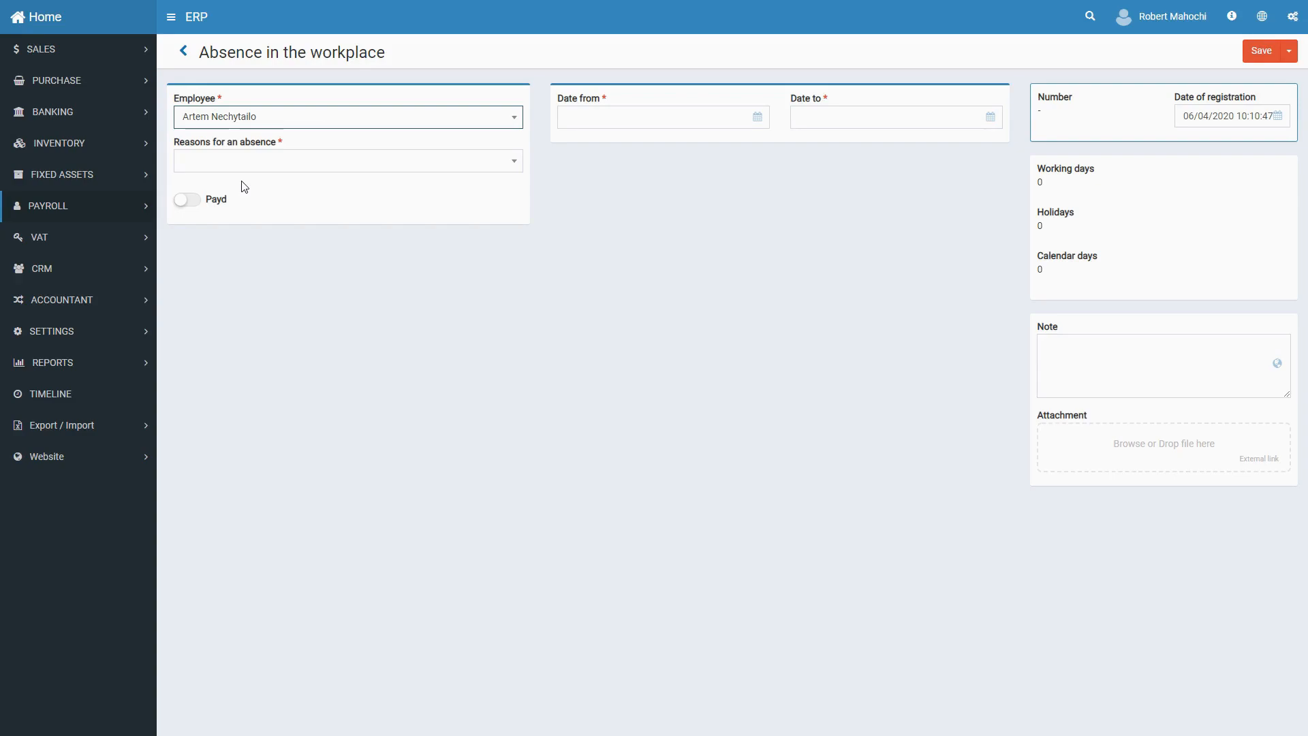
Step: Set the reason to Business trip, turn on Payd, and enter 2 paid days
left_click(347, 160)
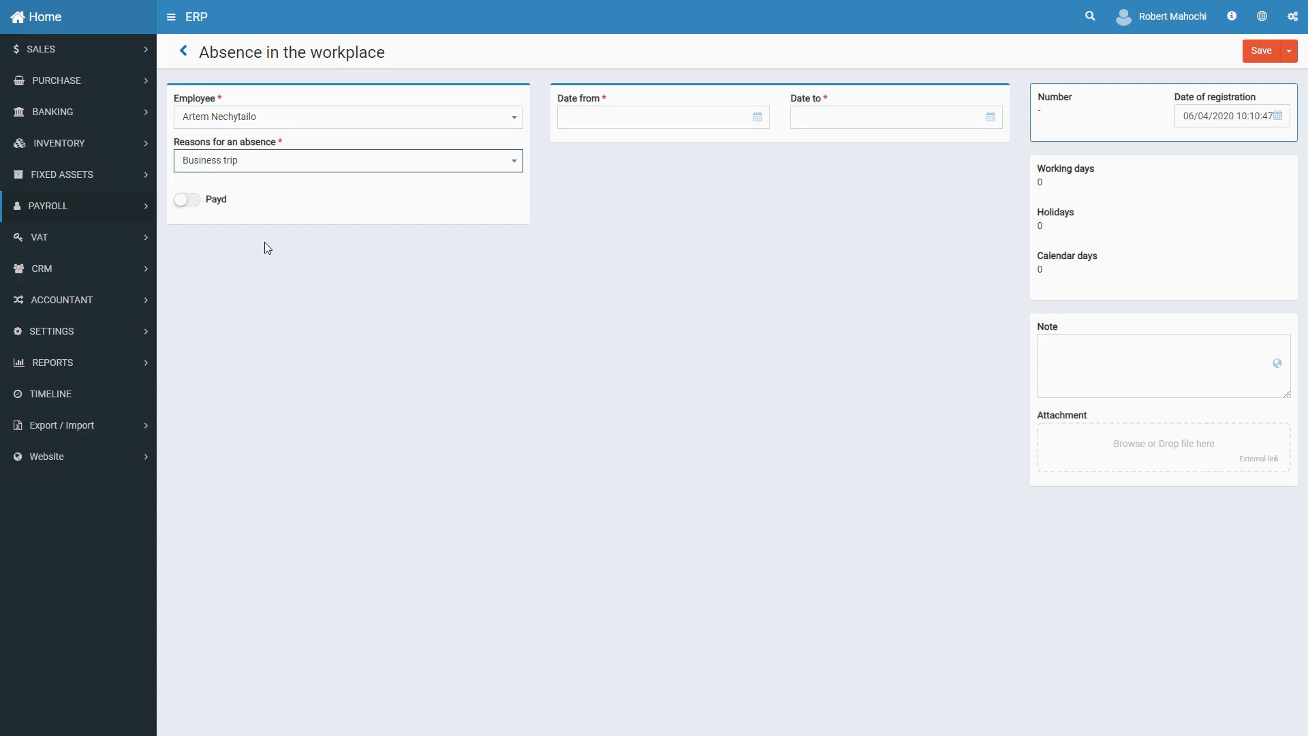
mouse_move(242, 234)
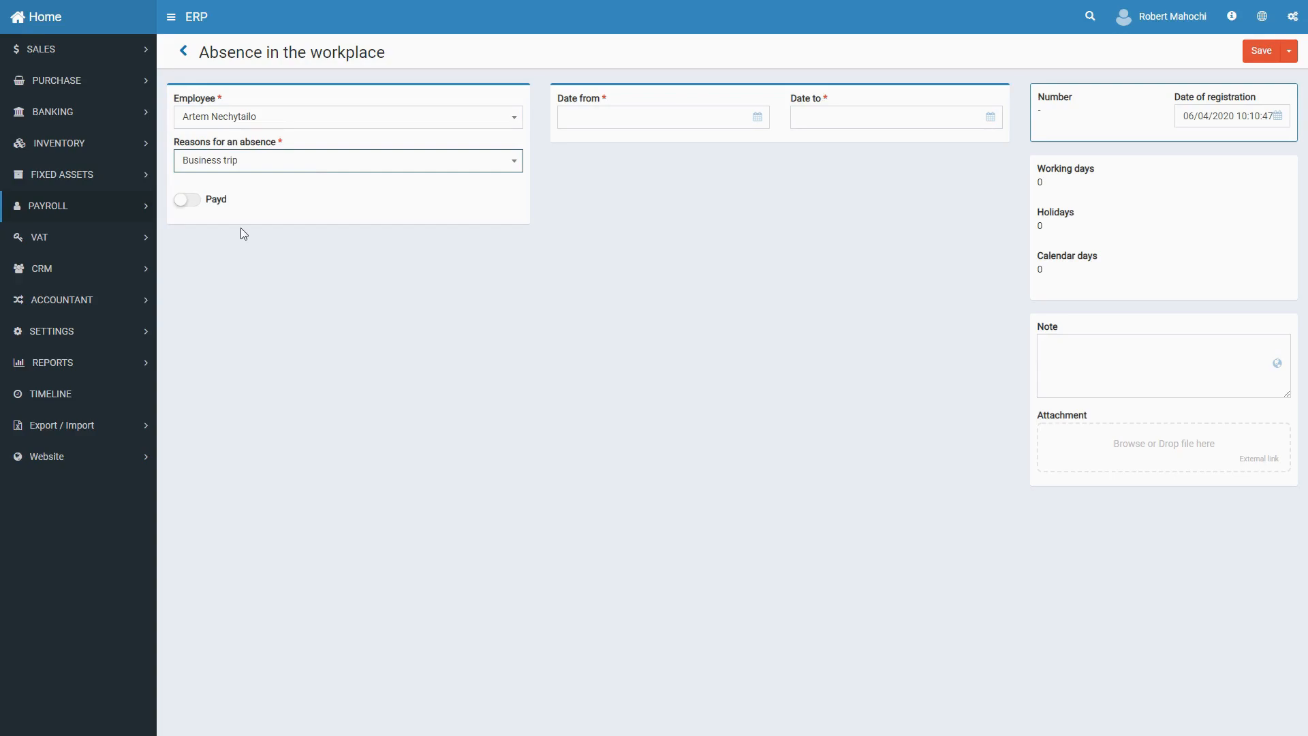
left_click(186, 200)
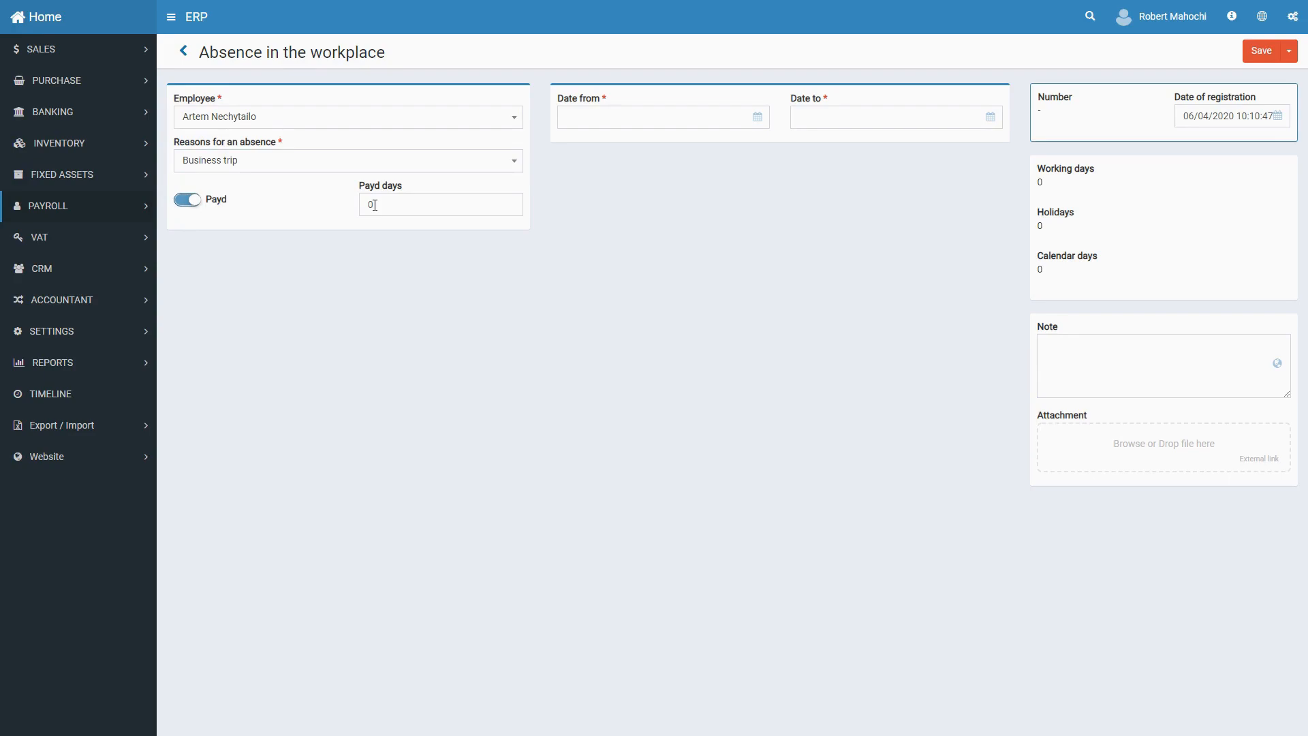
type("2")
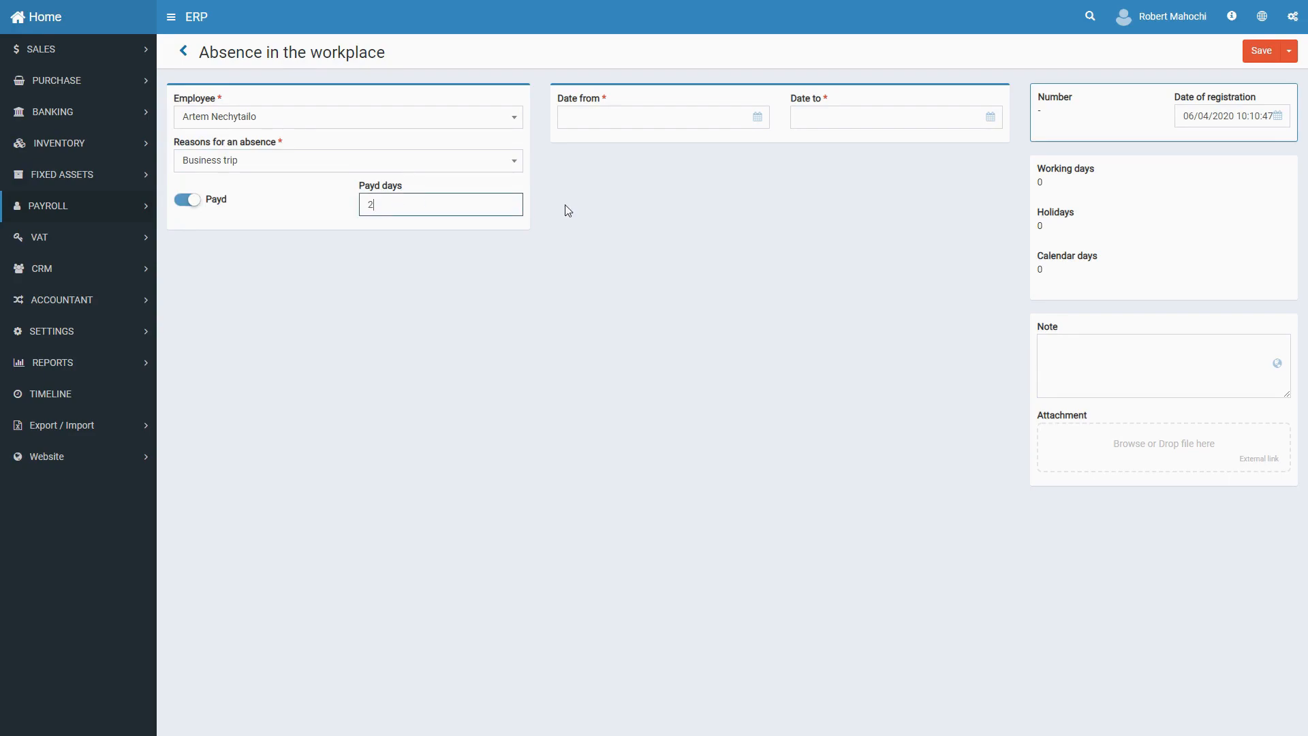
Step: Set dates 06/04/2020 to 08/04/2020 and save the record as AWP-000005
left_click(661, 116)
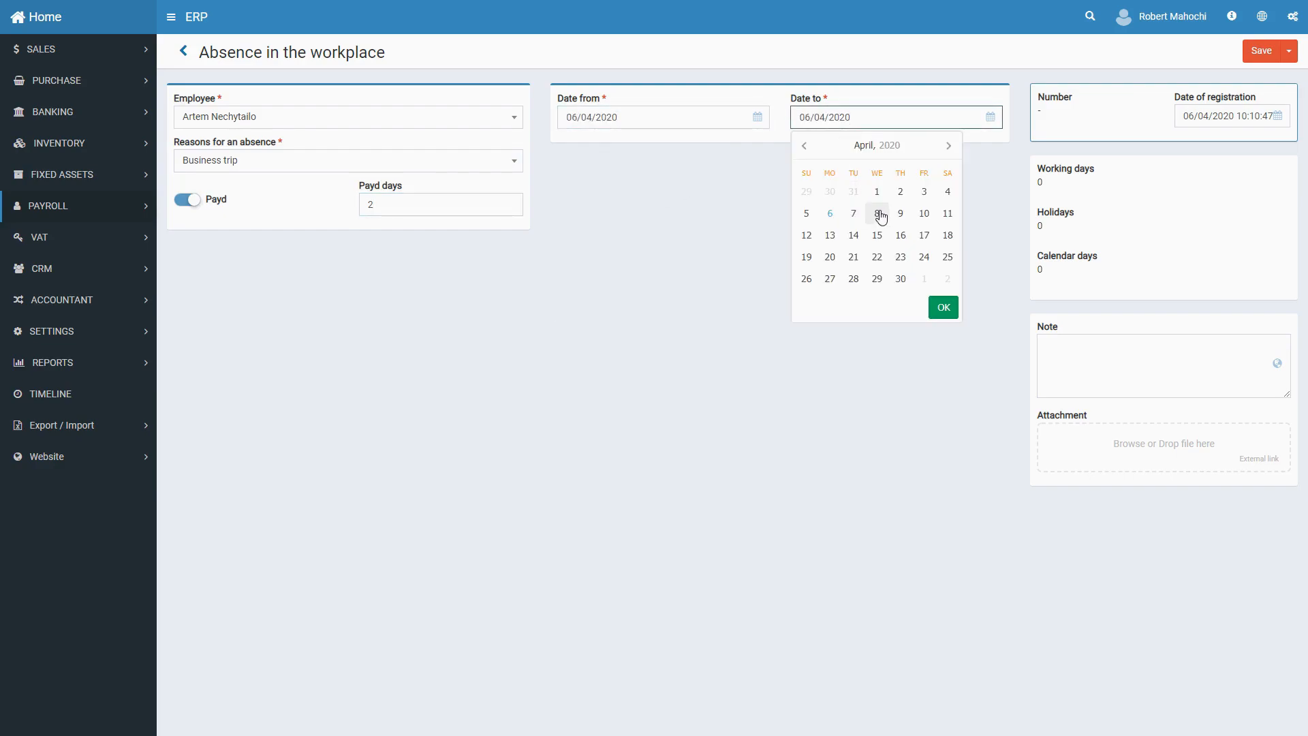
left_click(876, 212)
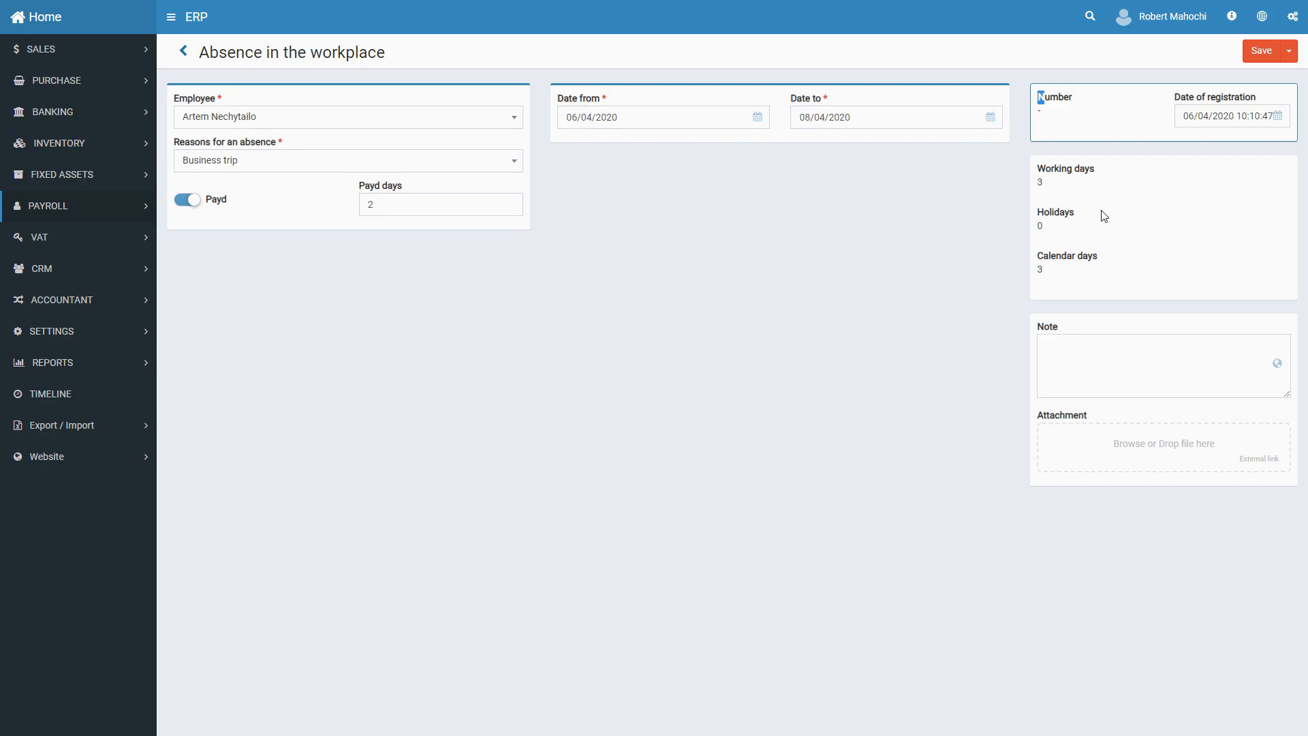
mouse_move(1026, 196)
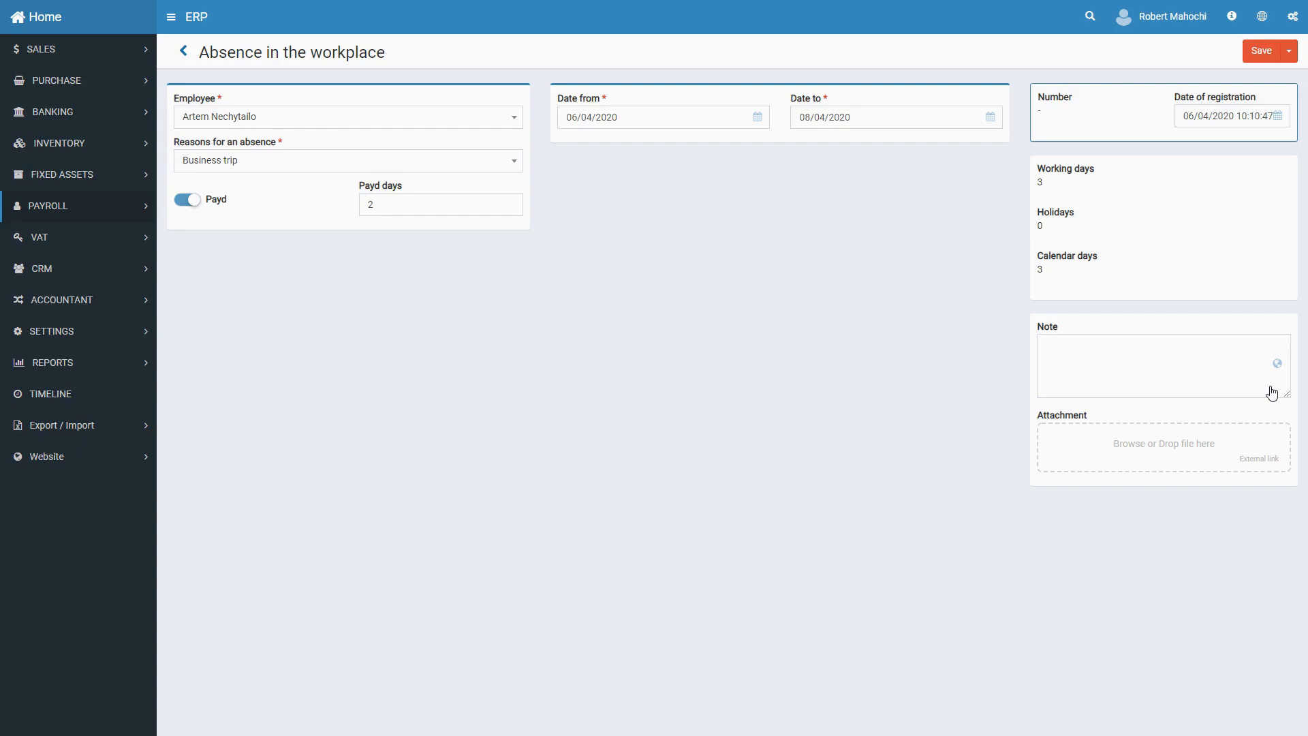
mouse_move(1167, 316)
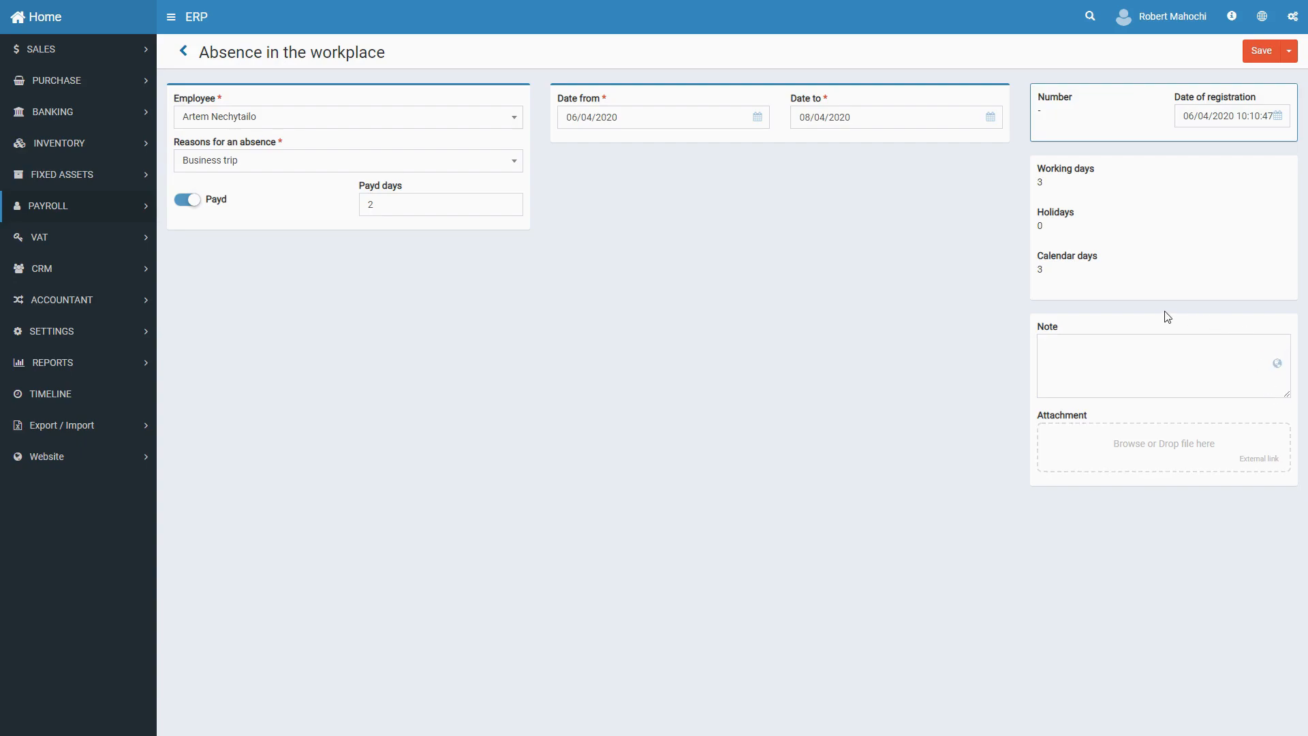
left_click(1264, 51)
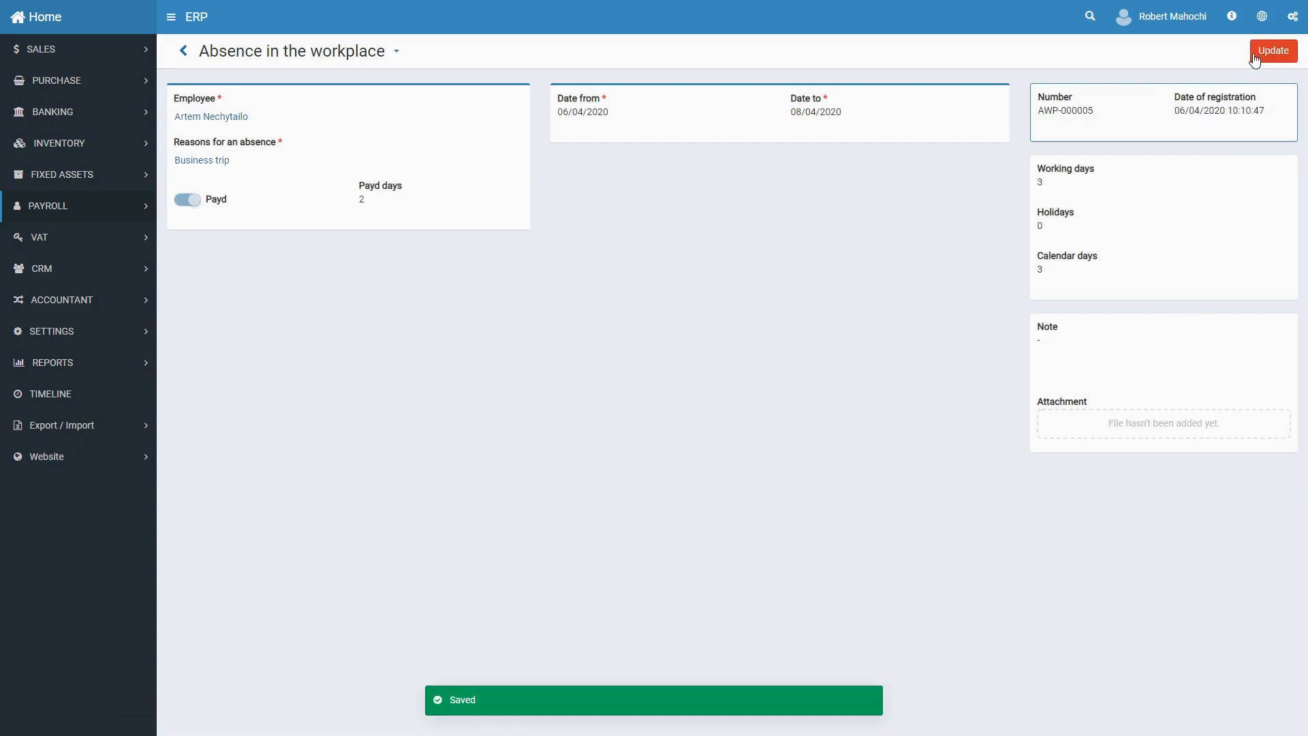